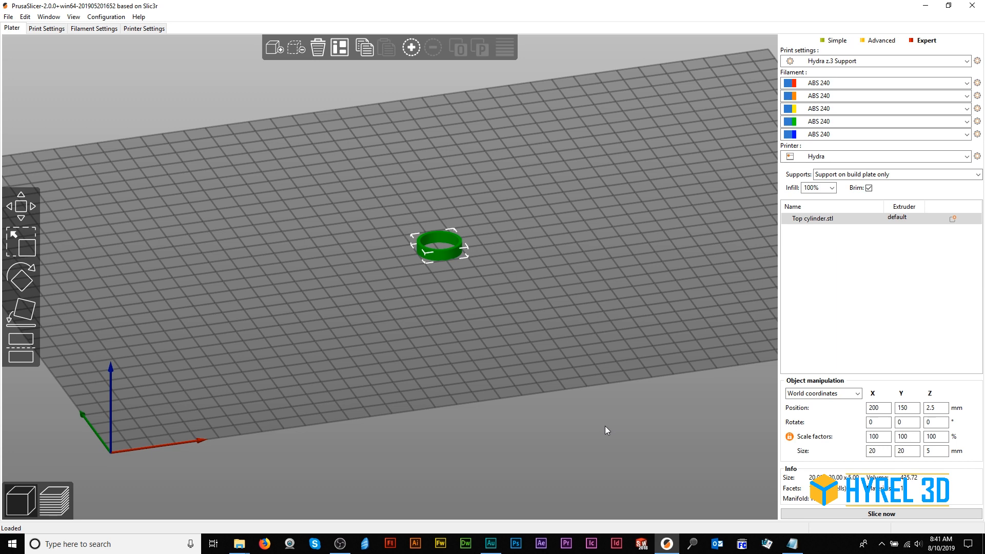
{"action": "mouse_move", "coordinate": [151, 99]}
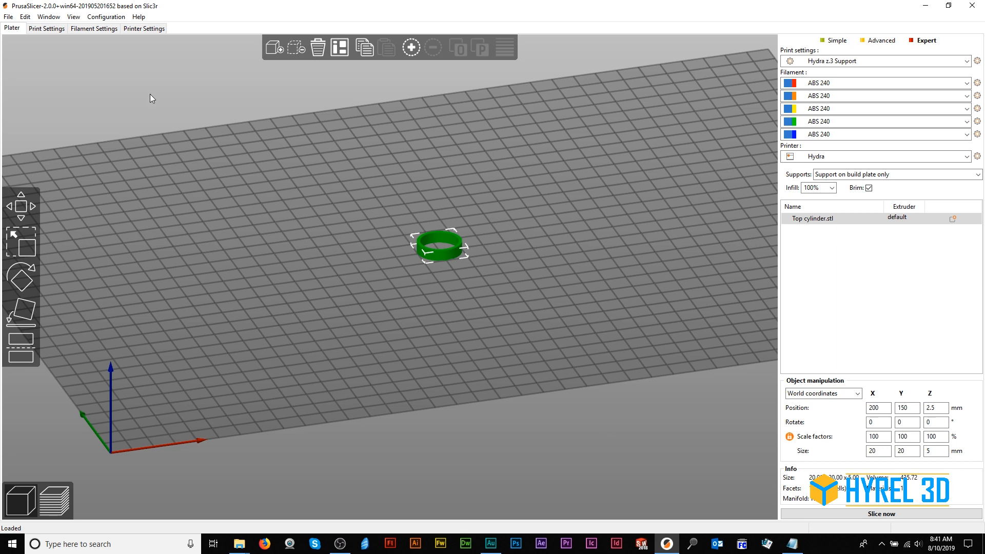
Step: Set the support material and interface extruder to 5 under Multiple Extruders
{"action": "left_click", "coordinate": [46, 28]}
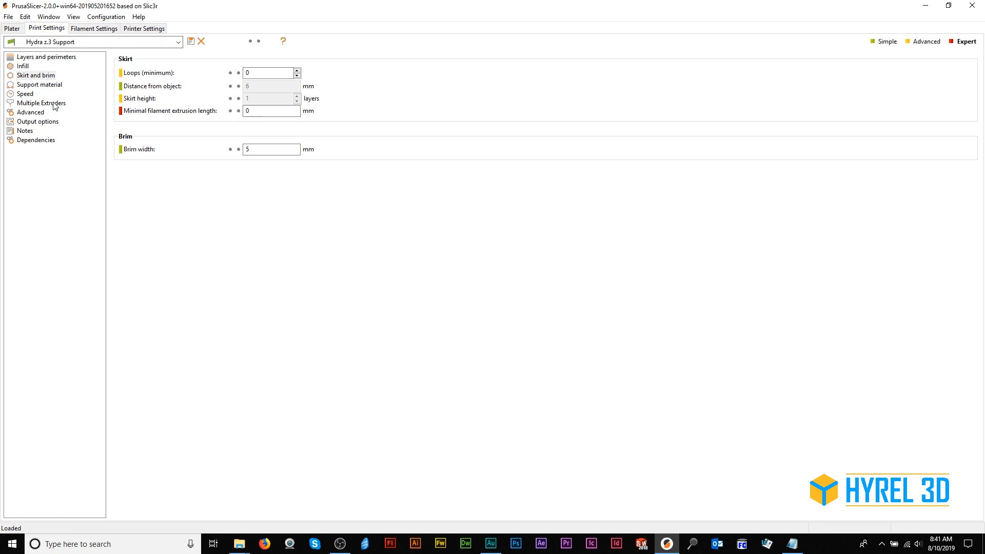
{"action": "left_click", "coordinate": [41, 103]}
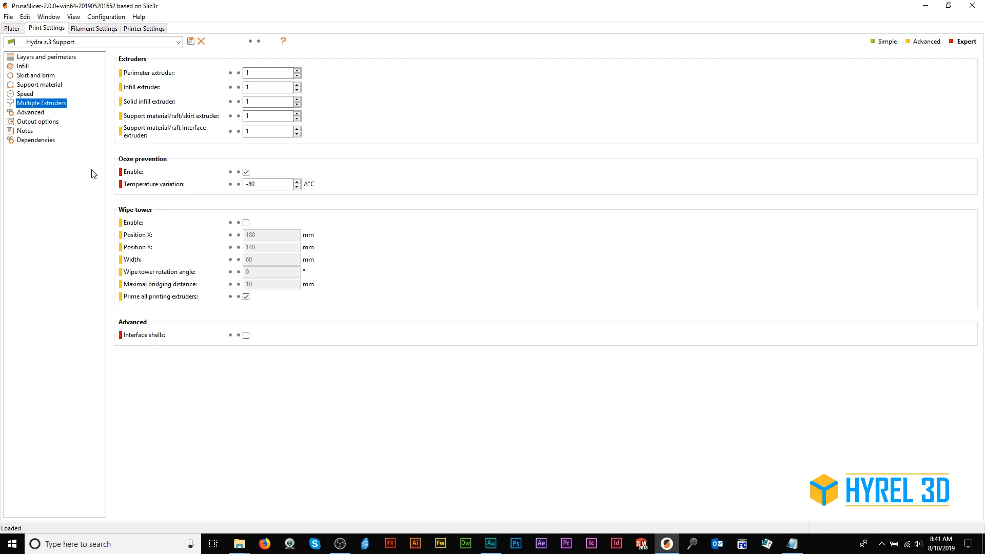
{"action": "mouse_move", "coordinate": [107, 161]}
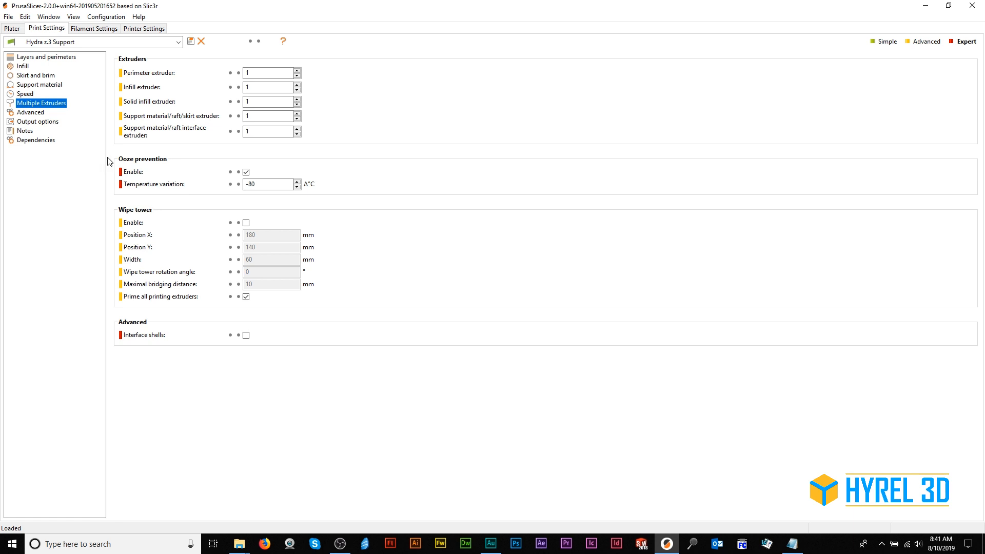
{"action": "left_click", "coordinate": [269, 116]}
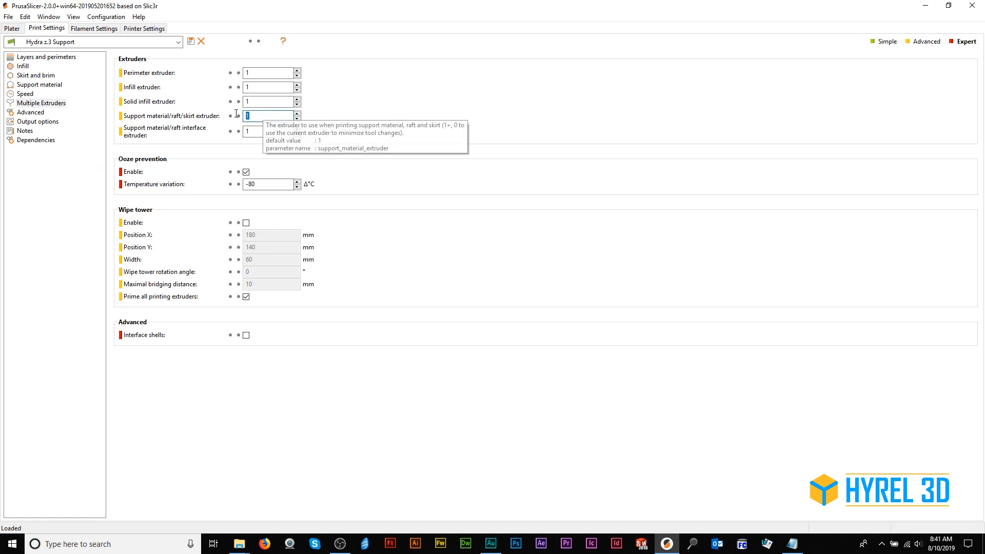
{"action": "type", "text": "5"}
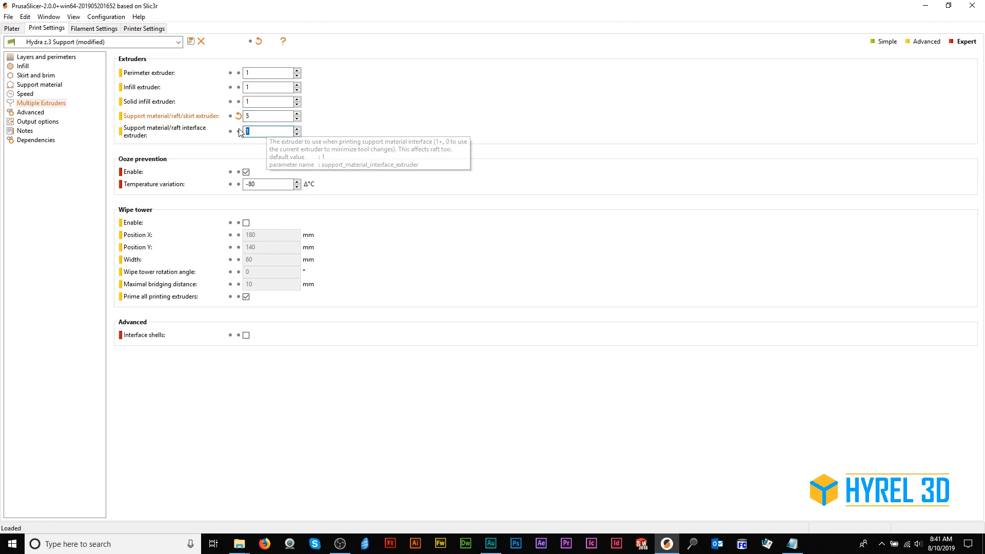
Step: Save the changed Hydra z.3 Support print preset
{"action": "left_click", "coordinate": [190, 41]}
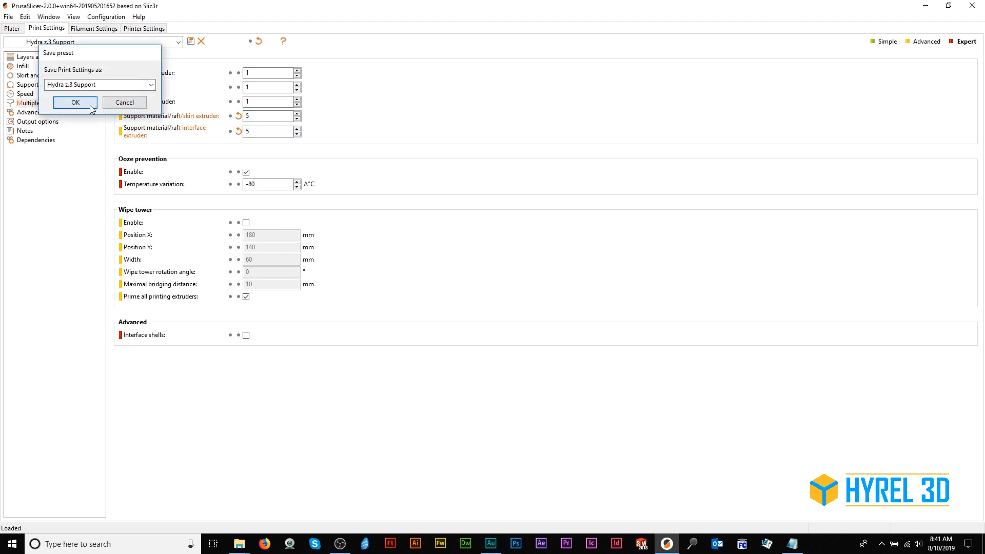
{"action": "left_click", "coordinate": [75, 103]}
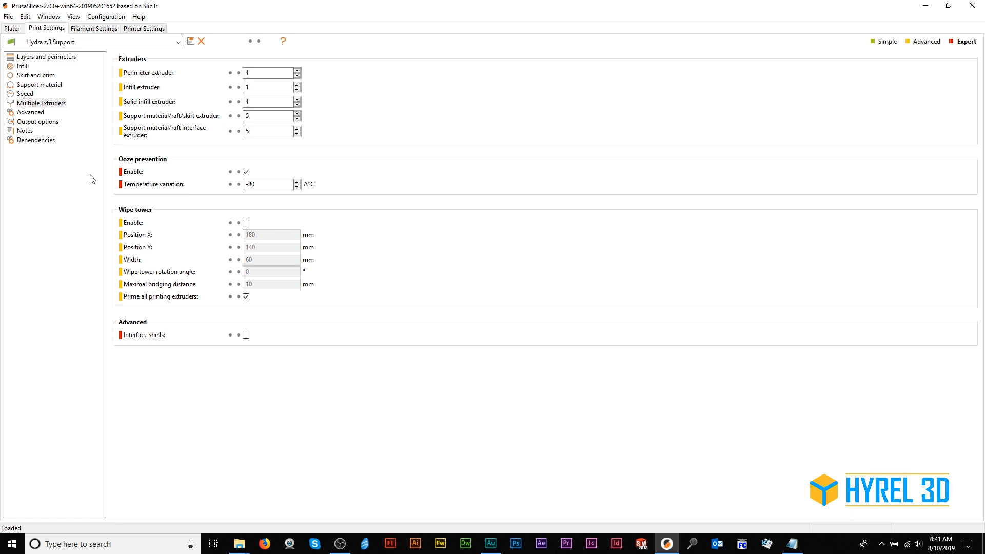
Step: Return to the Plater view showing the ring on the build plate
{"action": "left_click", "coordinate": [11, 28]}
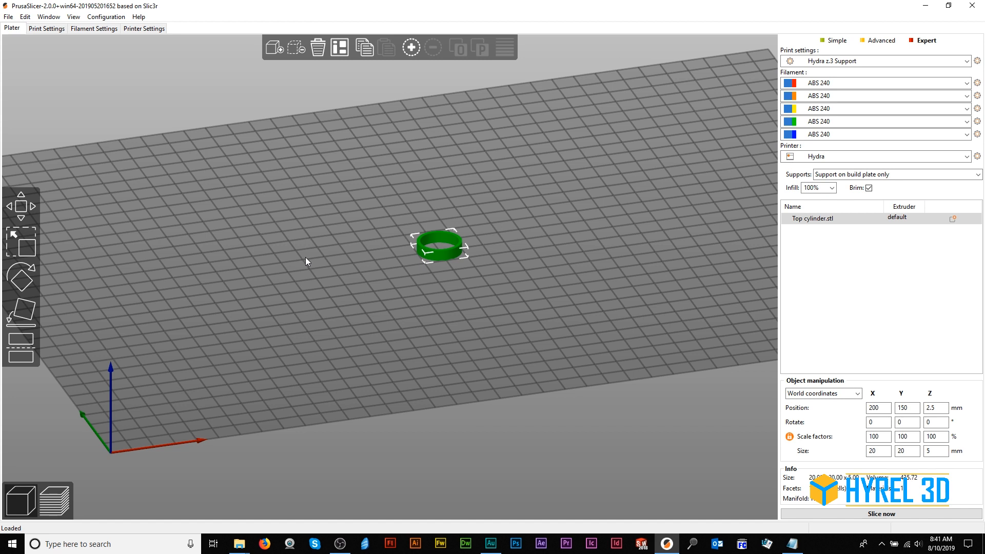
{"action": "left_click", "coordinate": [967, 83]}
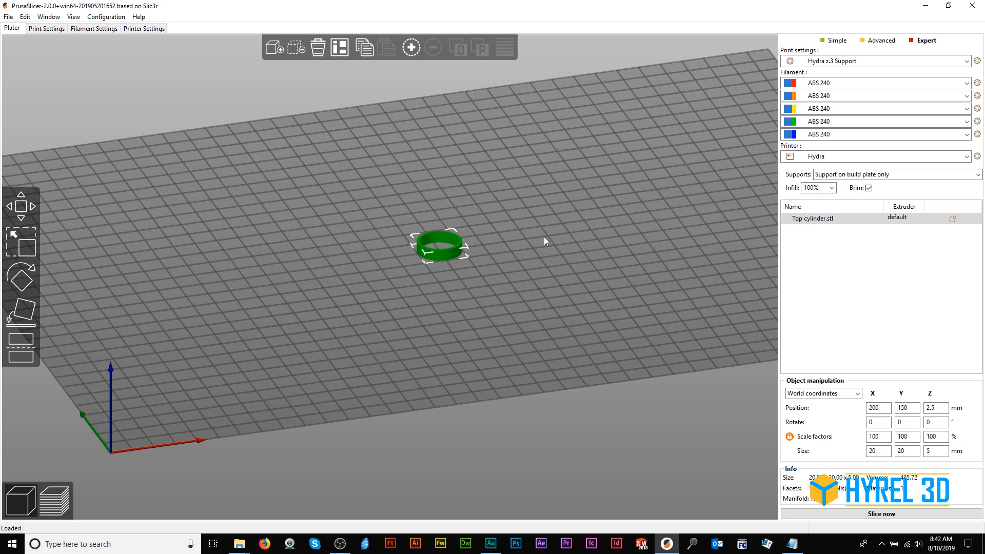
{"action": "mouse_move", "coordinate": [522, 255]}
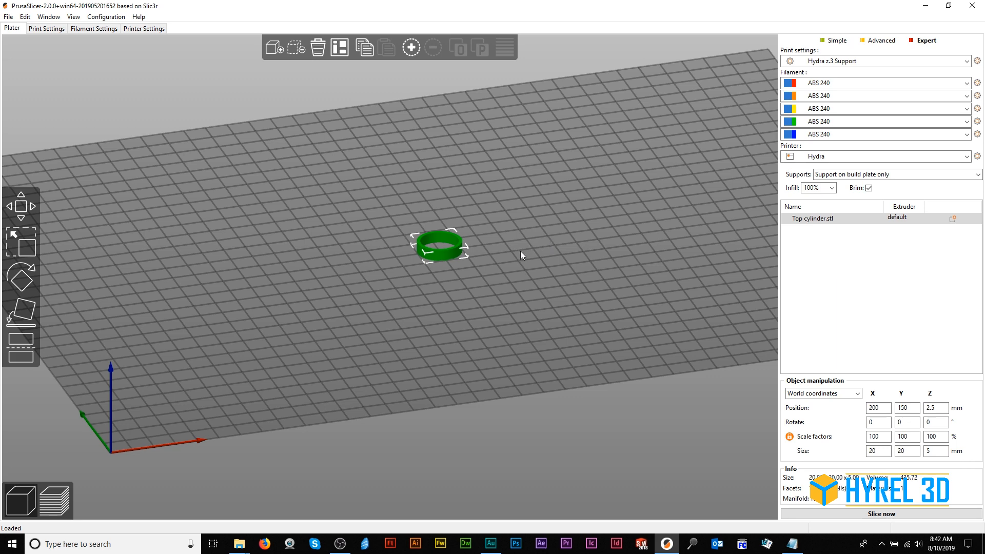
Step: Add Top cylinder.stl as a second part of the cylinder object and select it
{"action": "right_click", "coordinate": [440, 246]}
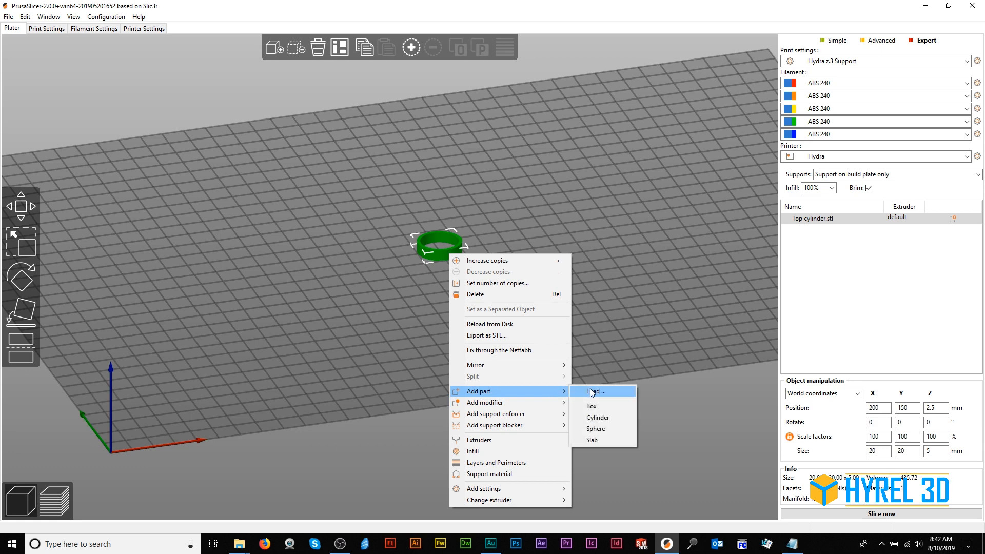
{"action": "left_click", "coordinate": [595, 390]}
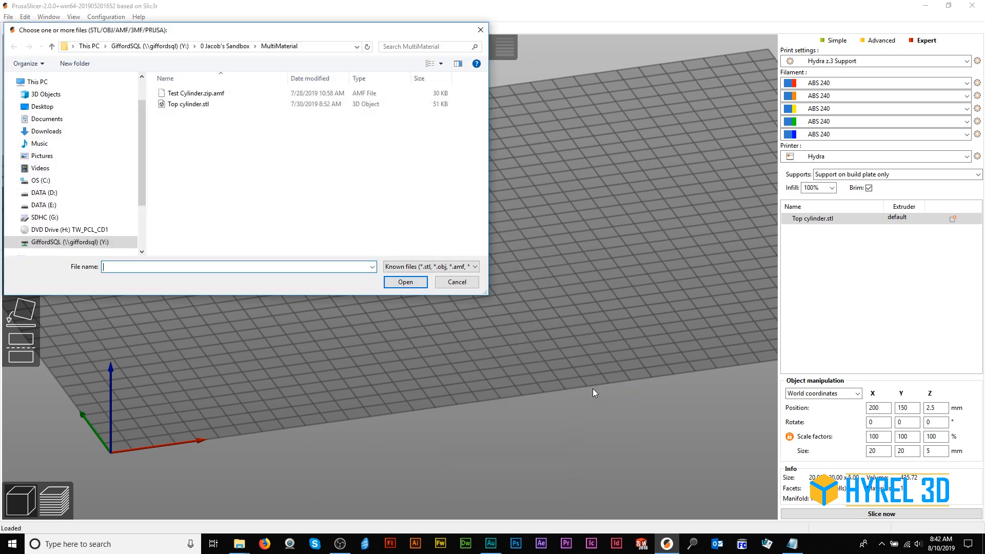
{"action": "left_click", "coordinate": [189, 103]}
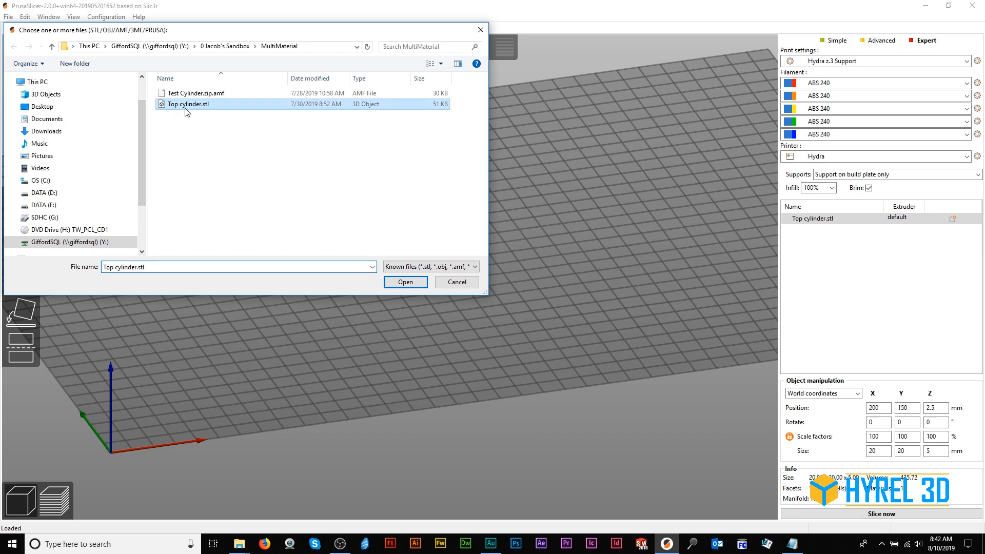
{"action": "left_click", "coordinate": [404, 281]}
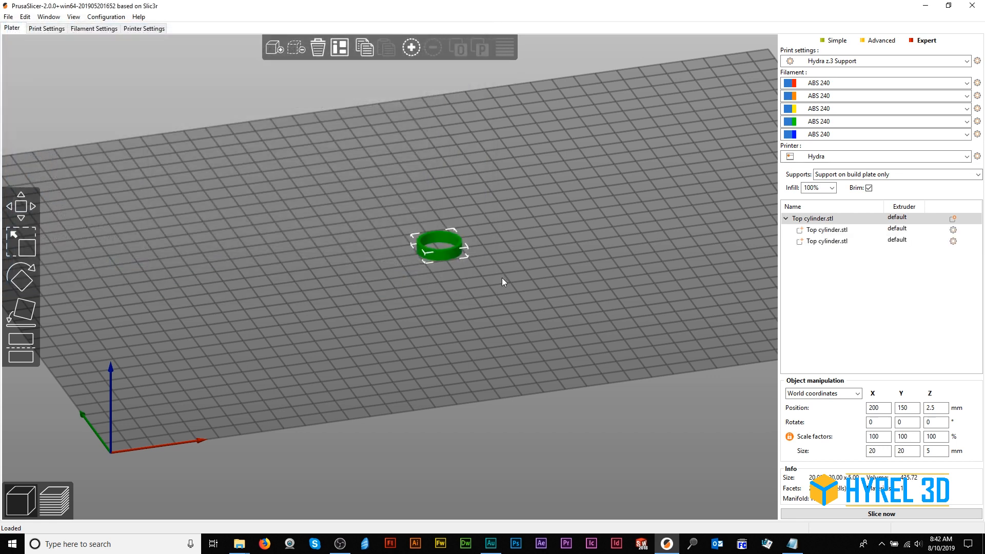
{"action": "mouse_move", "coordinate": [540, 302]}
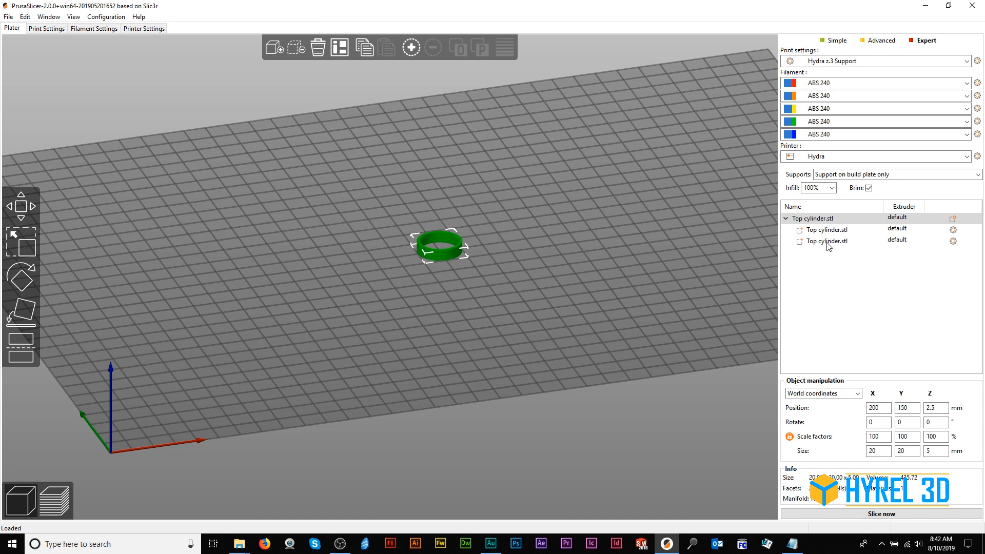
{"action": "left_click", "coordinate": [824, 240]}
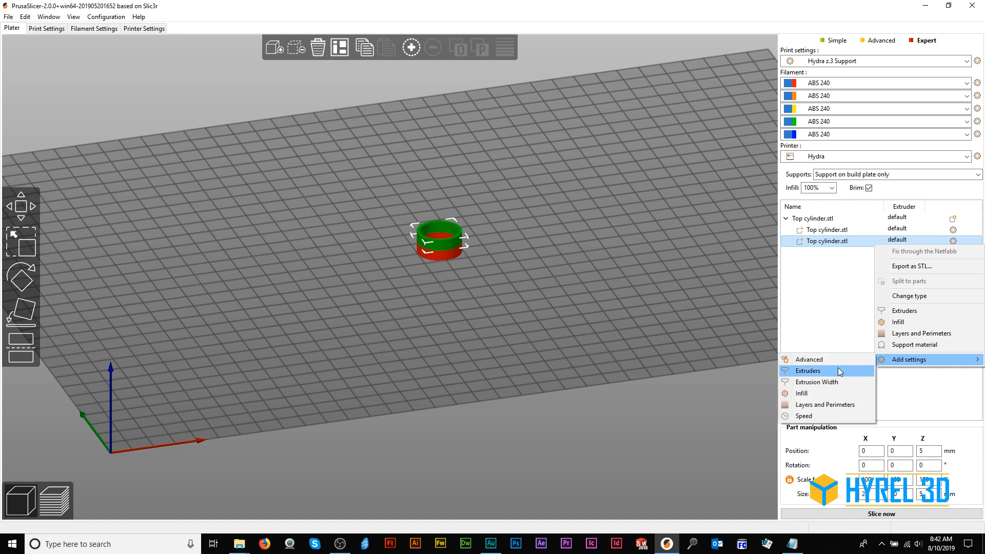
Step: Give the first parts their own extruder settings with increasing extruder numbers
{"action": "left_click", "coordinate": [808, 370]}
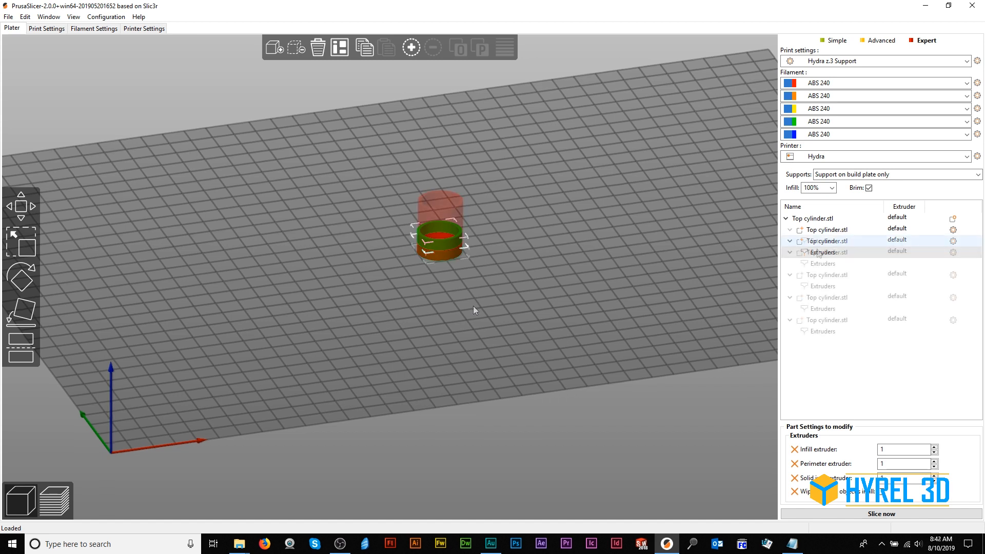
{"action": "left_click", "coordinate": [824, 240]}
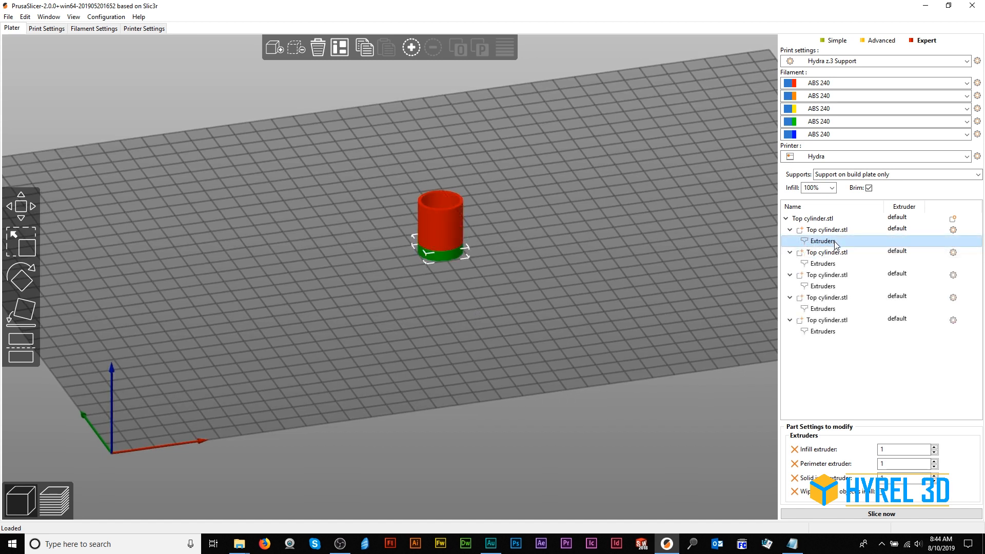
{"action": "left_click", "coordinate": [822, 263]}
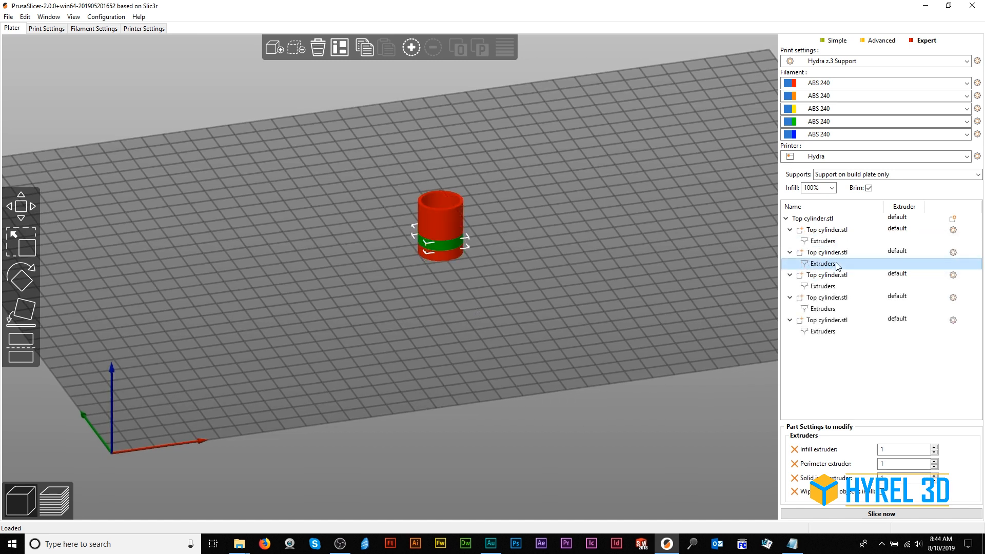
{"action": "left_click", "coordinate": [903, 449]}
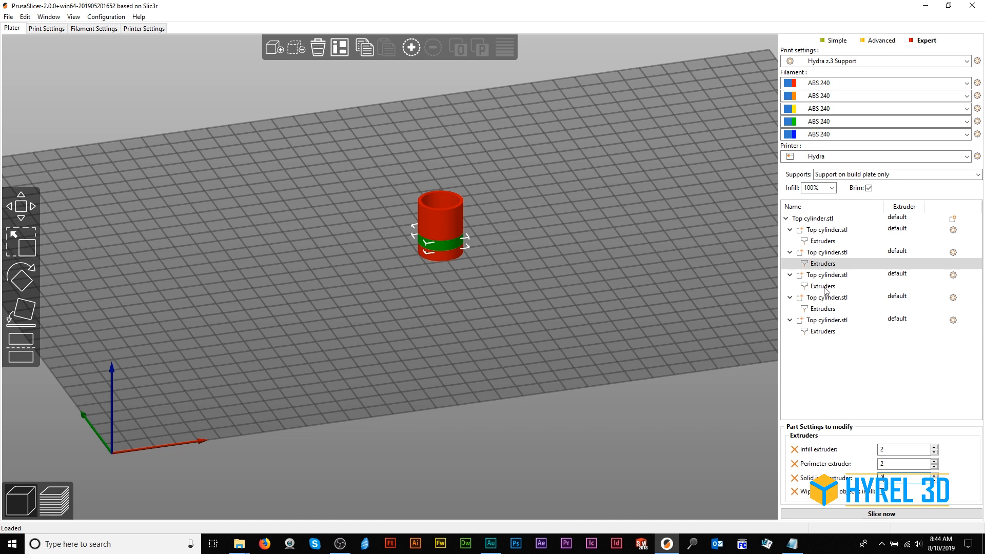
{"action": "left_click", "coordinate": [821, 286]}
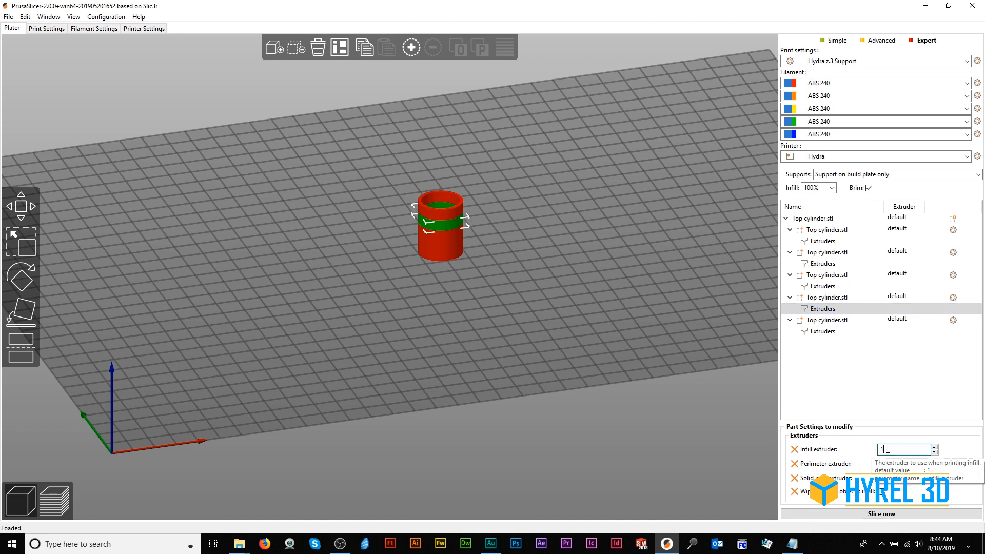
Step: Assign extruders 4 and 5 to the upper parts, completing the 1–5 per-part assignment
{"action": "type", "text": "4"}
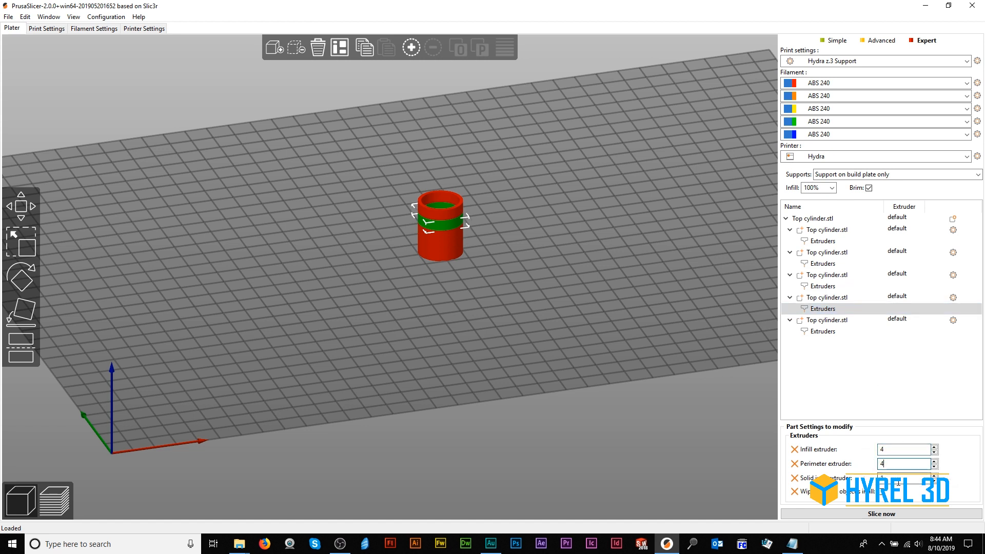
{"action": "left_click", "coordinate": [821, 332]}
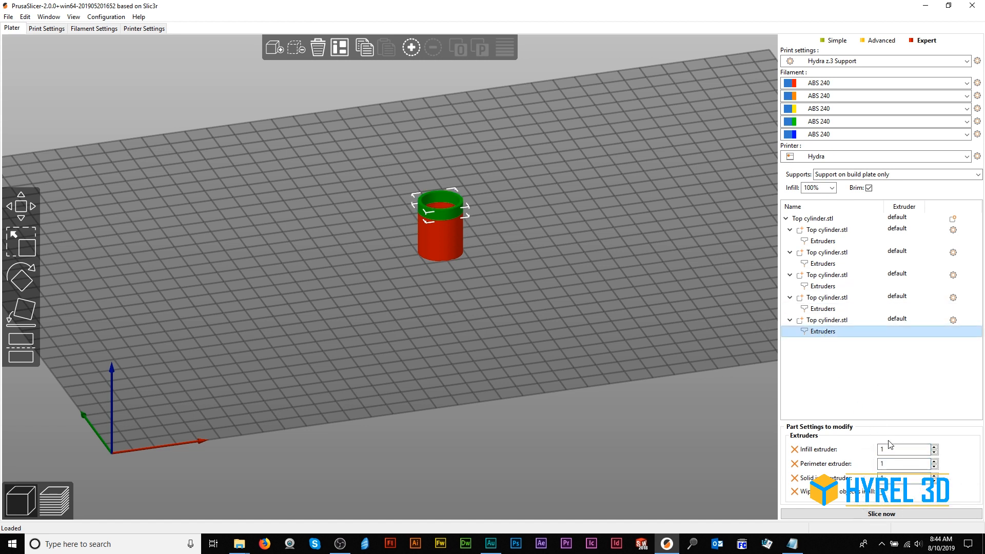
{"action": "type", "text": "5"}
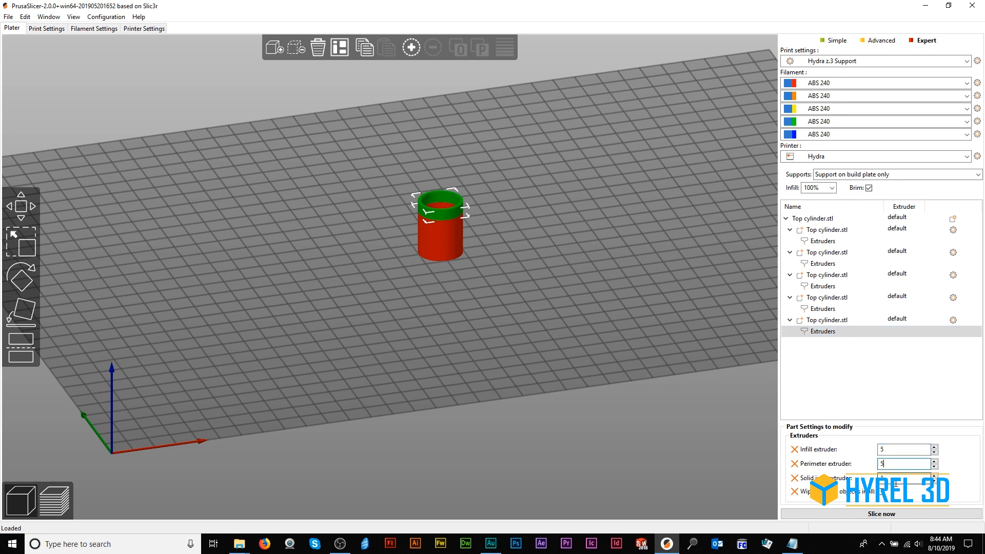
{"action": "left_click", "coordinate": [823, 240]}
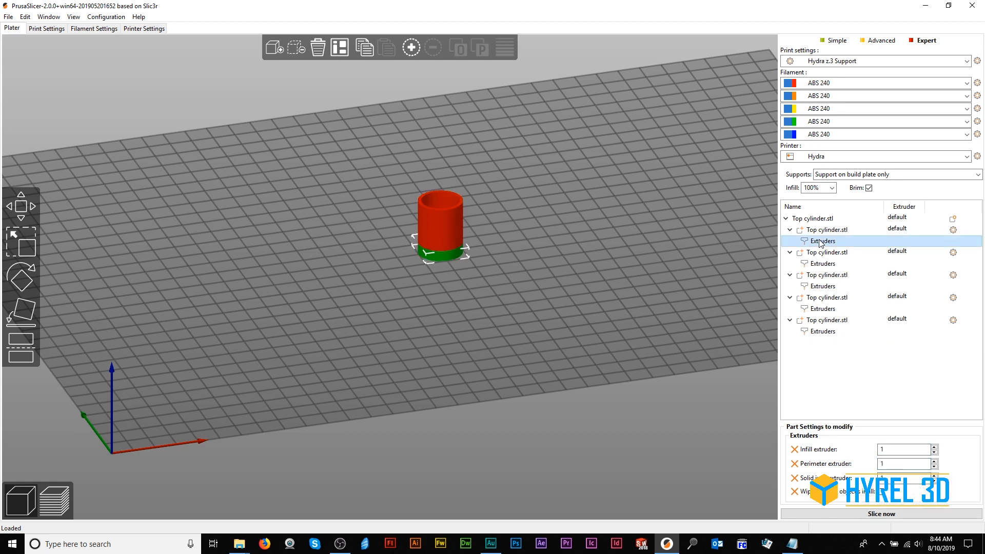
{"action": "left_click", "coordinate": [823, 263]}
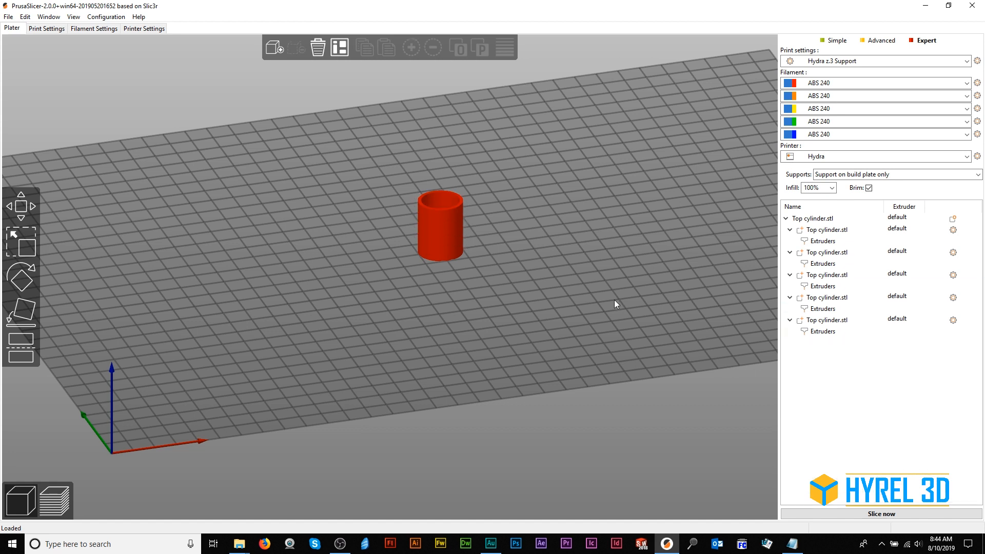
Step: Slice the five-part cylinder and scrub the layer slider to inspect the colored bands
{"action": "left_click", "coordinate": [879, 513]}
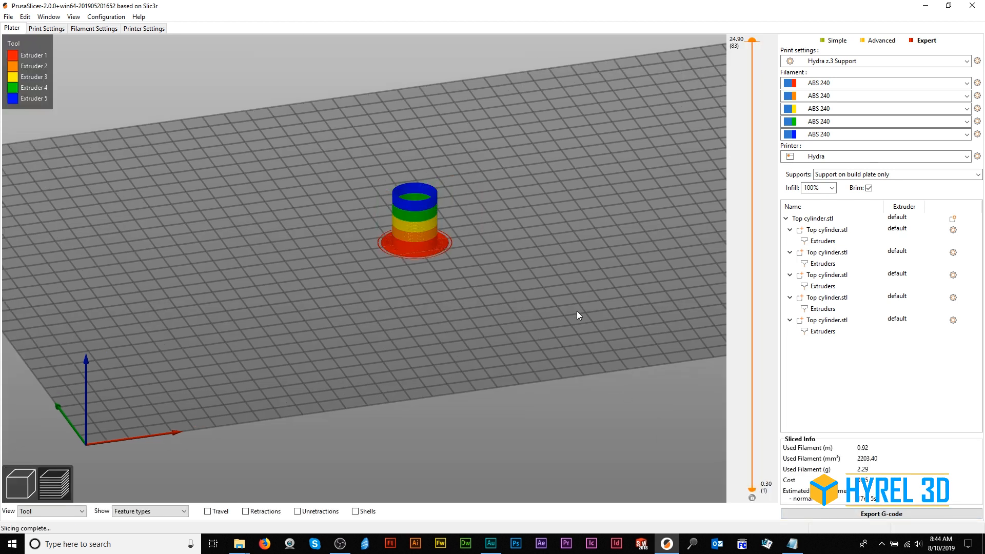
{"action": "left_click_drag", "start_coordinate": [753, 47], "coordinate": [753, 56]}
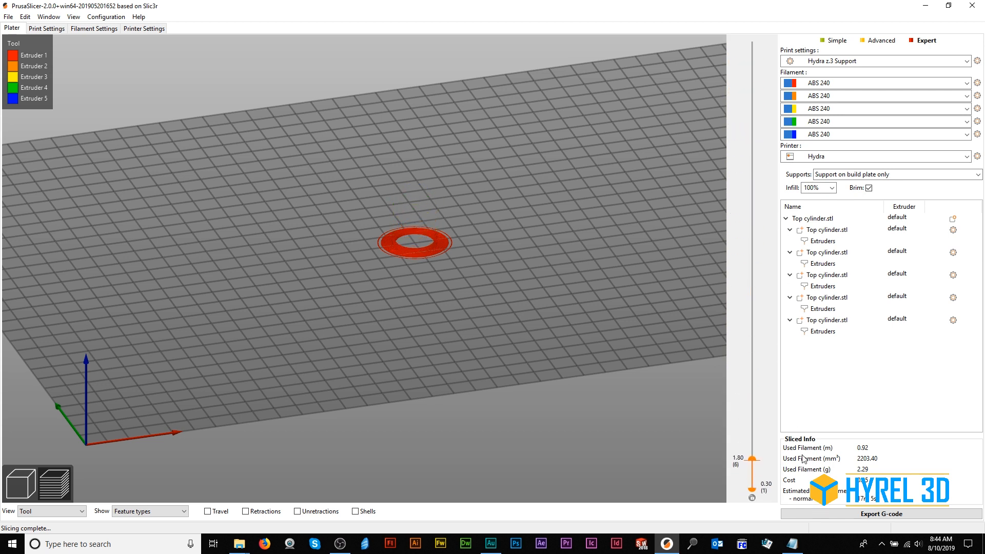
{"action": "left_click_drag", "start_coordinate": [753, 473], "coordinate": [753, 39]}
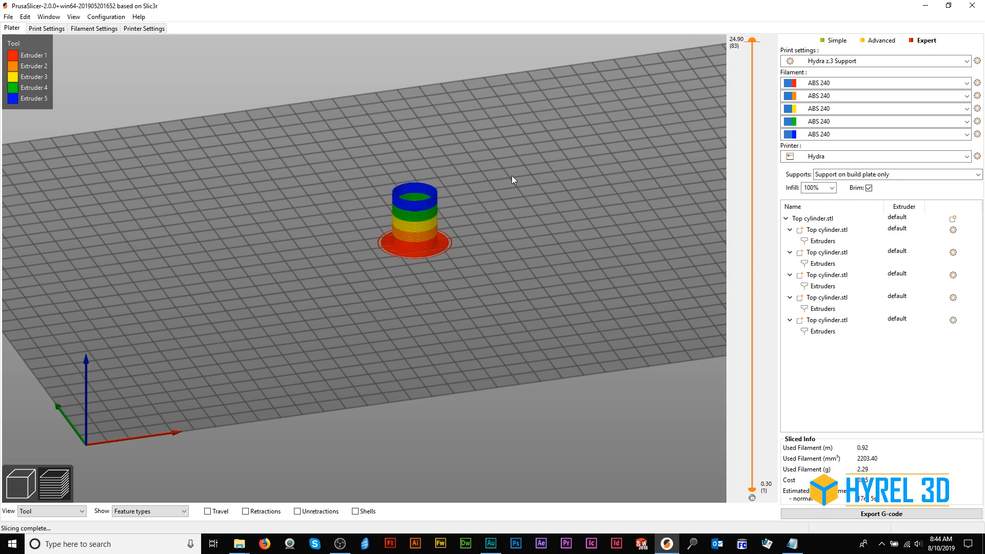